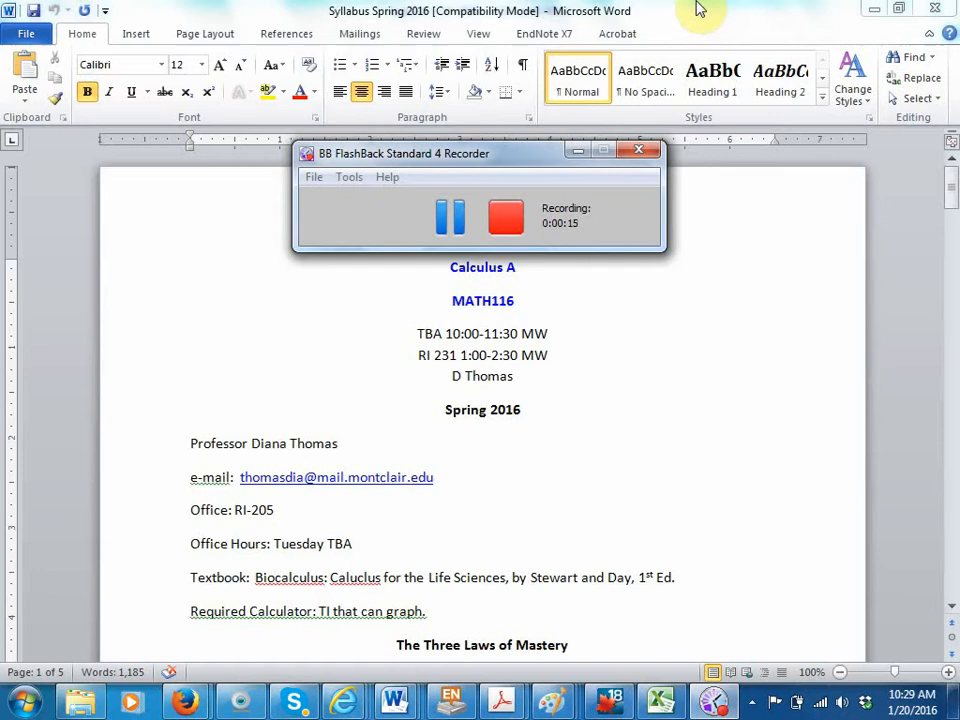
mouse_move(756, 10)
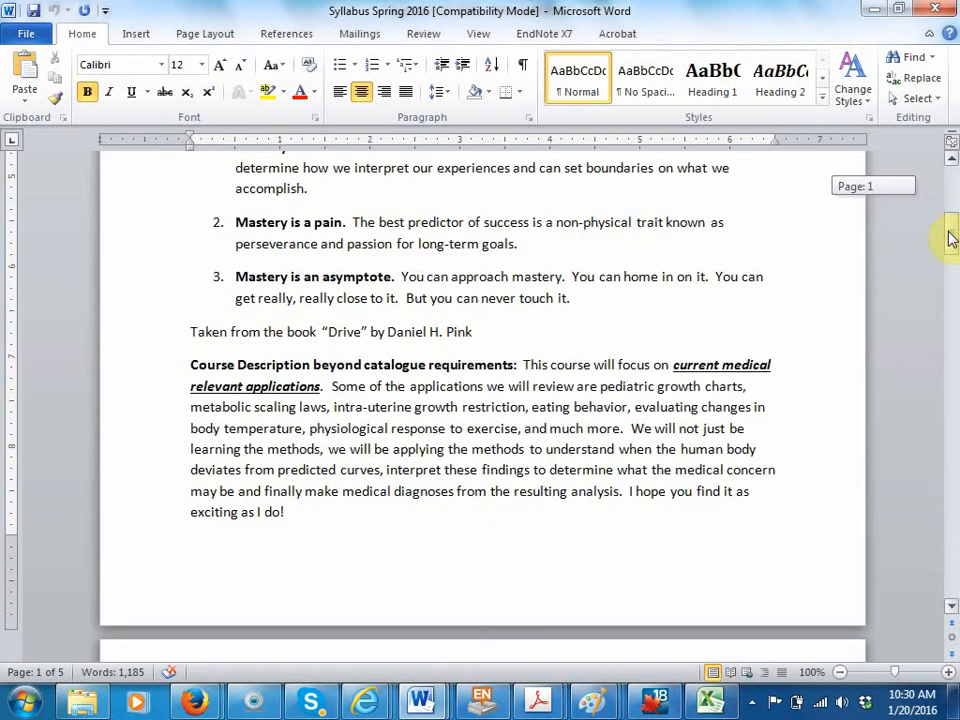
scroll(down, 3)
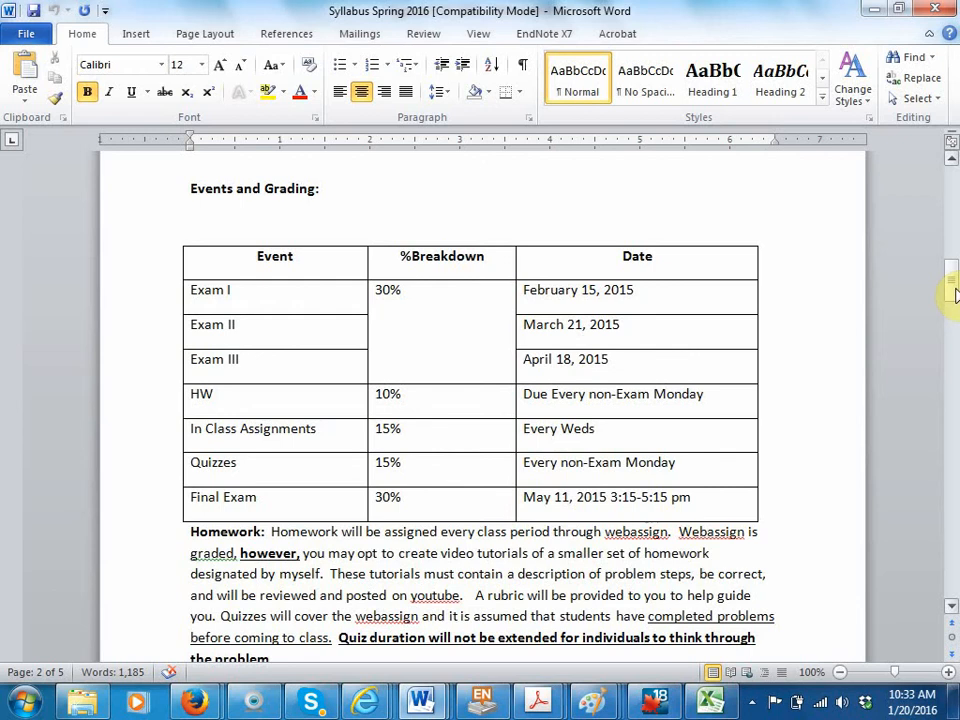
scroll(down, 3)
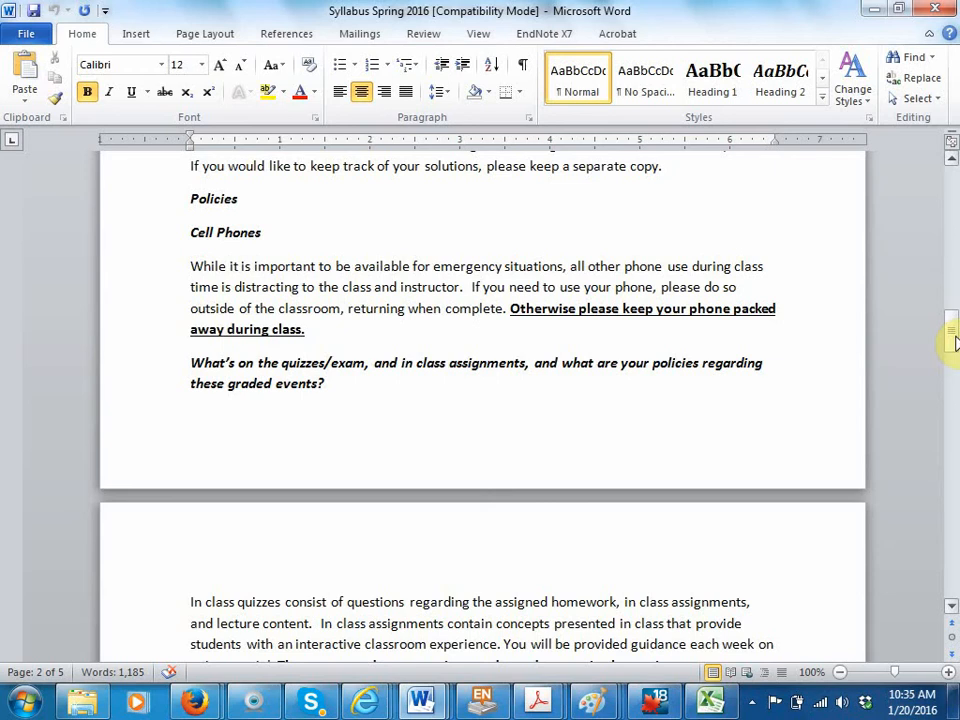
mouse_move(930, 328)
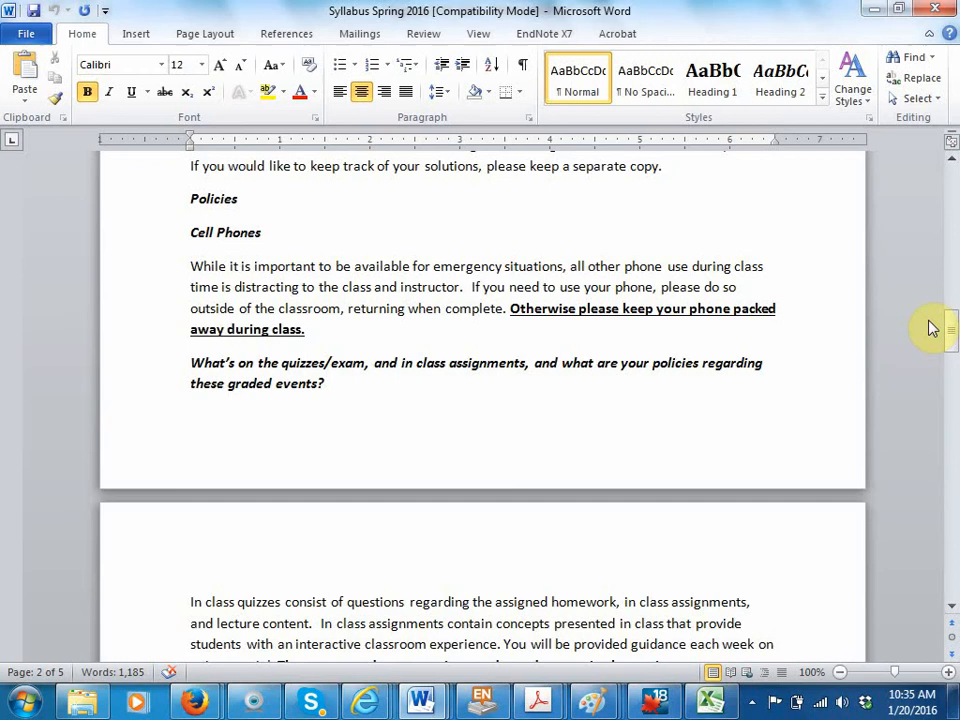
scroll(down, 3)
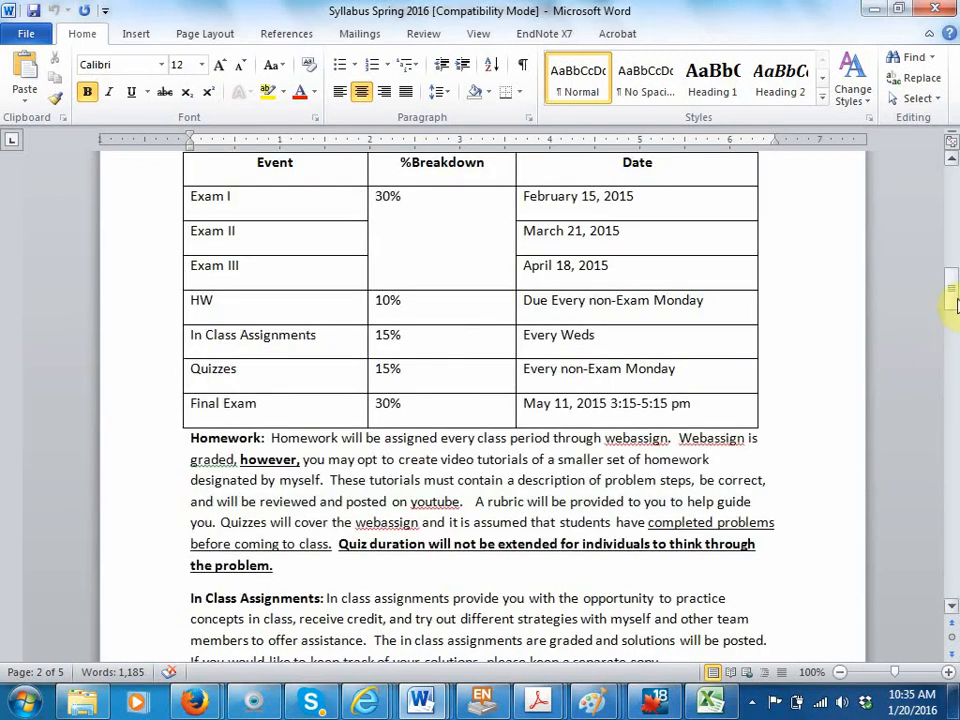
scroll(down, 3)
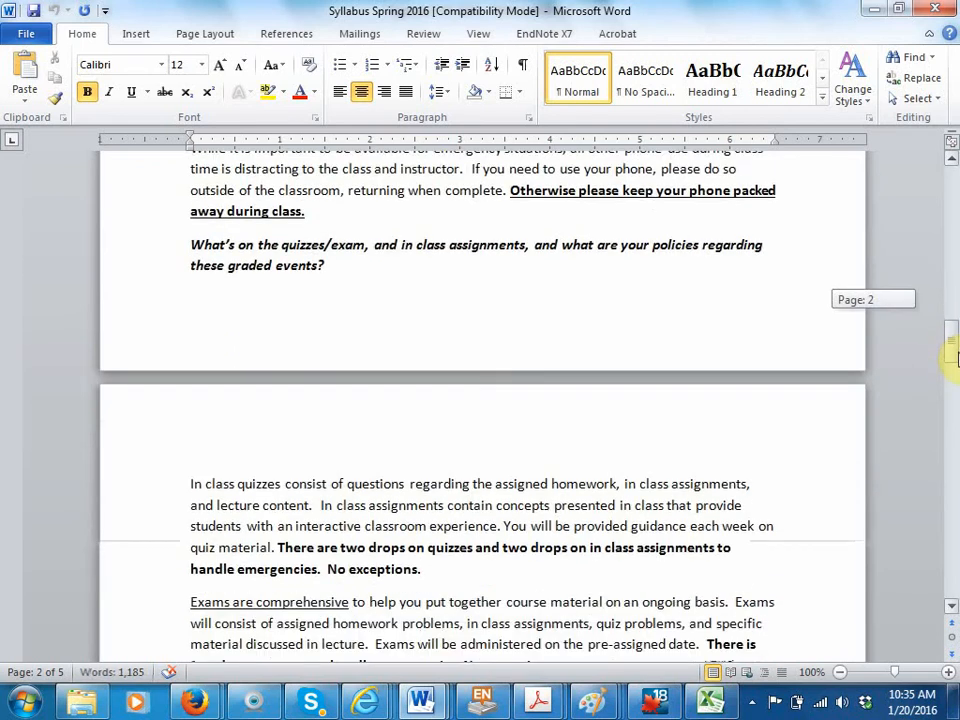
scroll(down, 3)
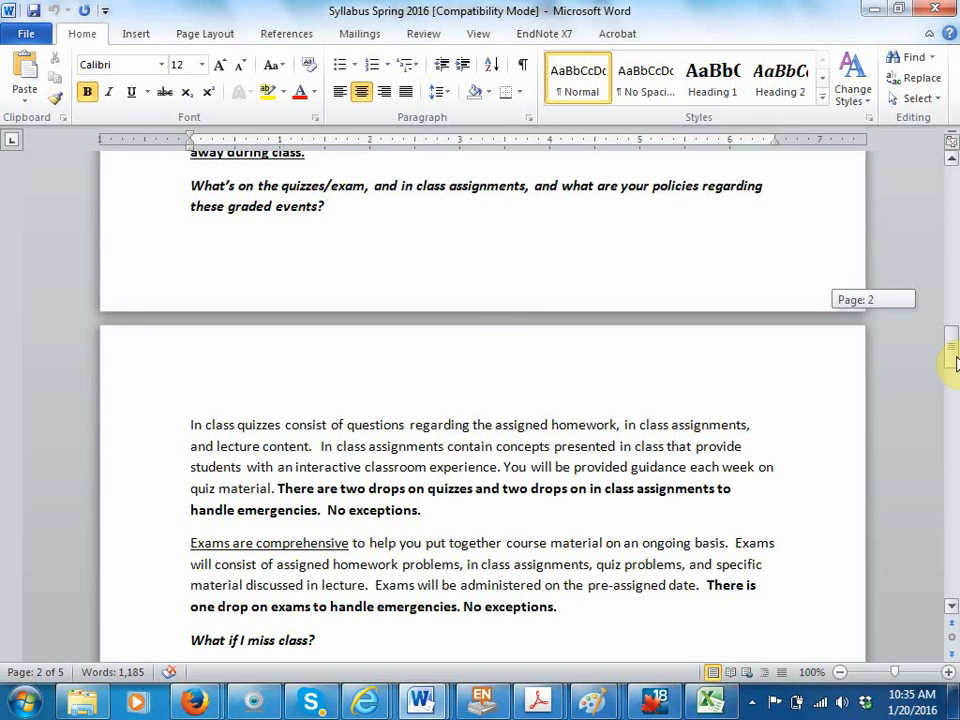
scroll(down, 3)
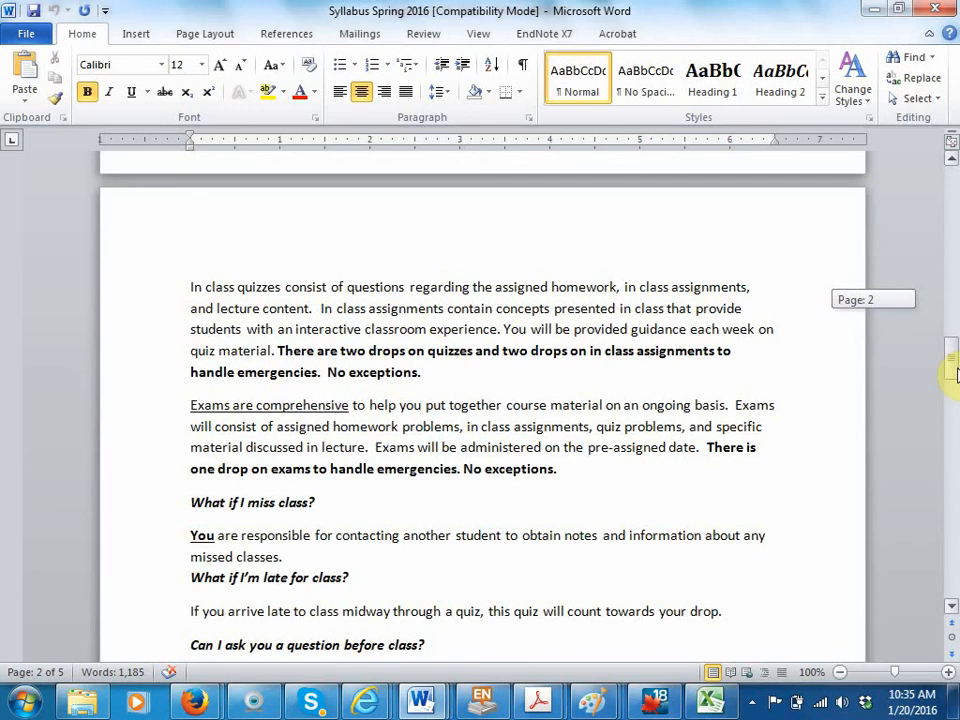
scroll(down, 3)
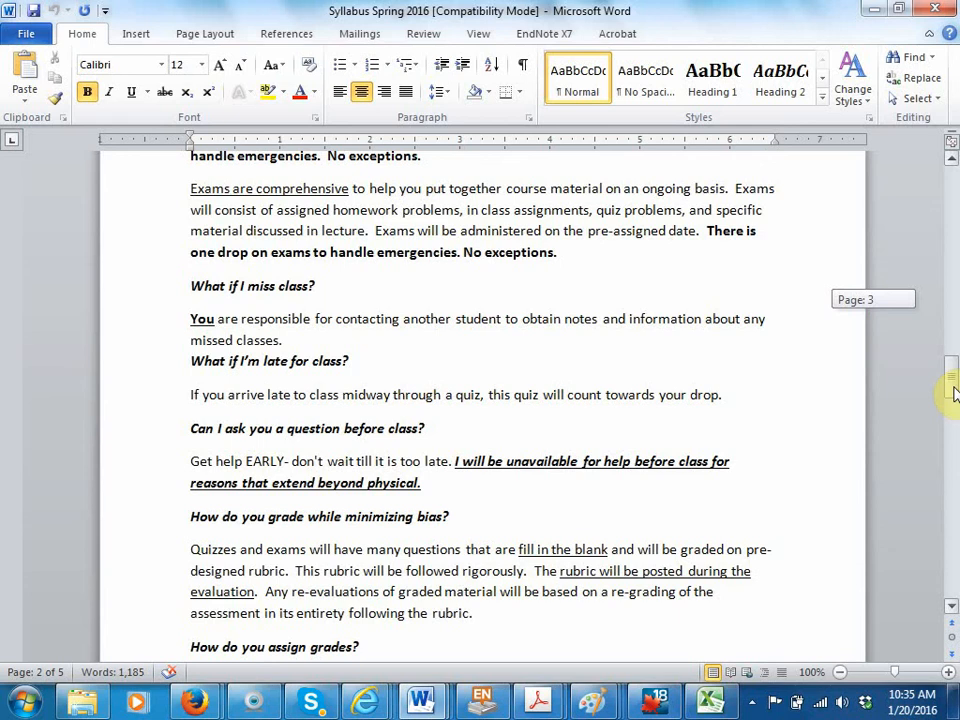
scroll(down, 3)
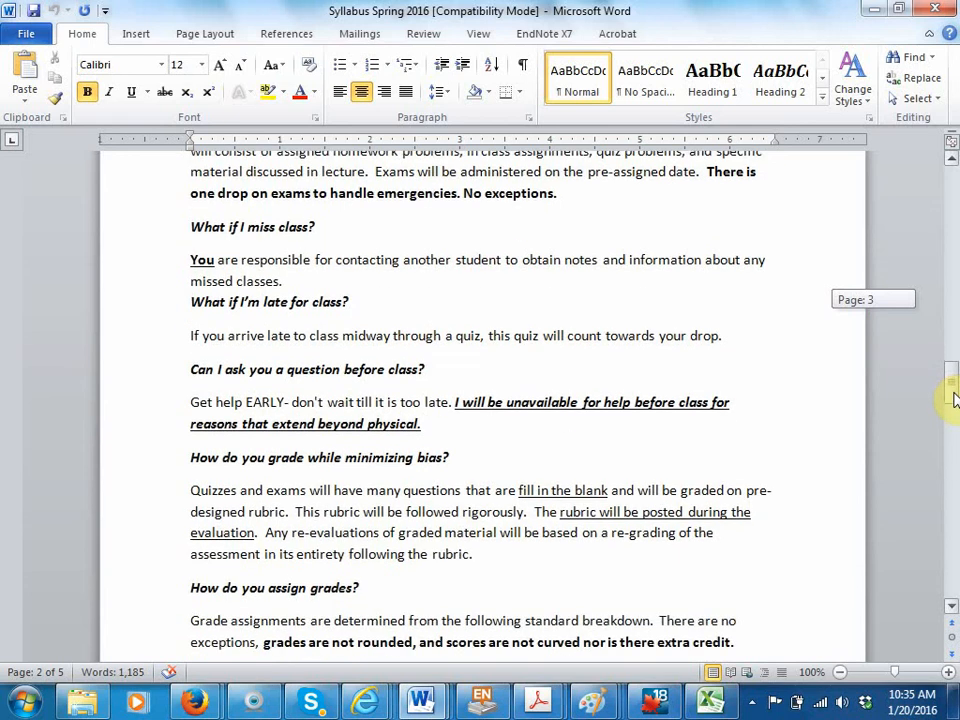
scroll(down, 3)
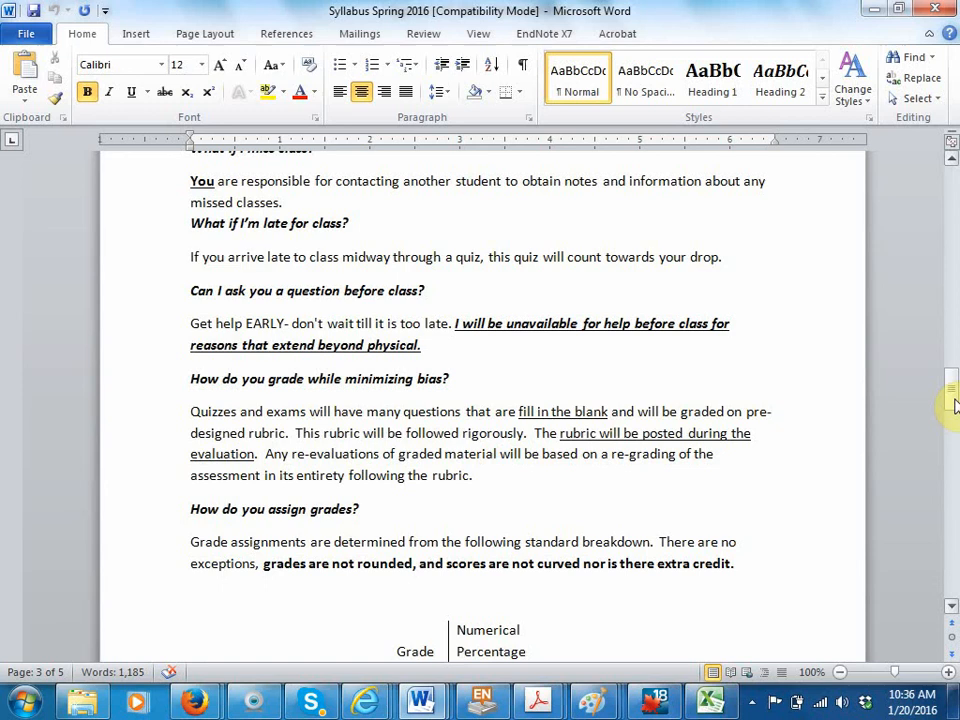
scroll(down, 3)
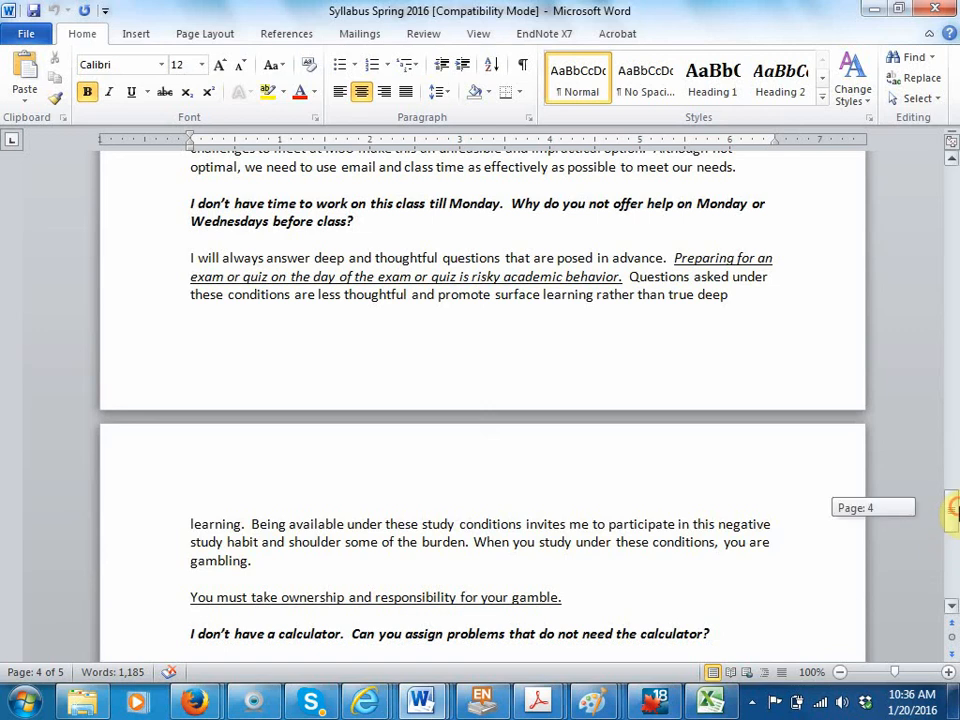
scroll(down, 3)
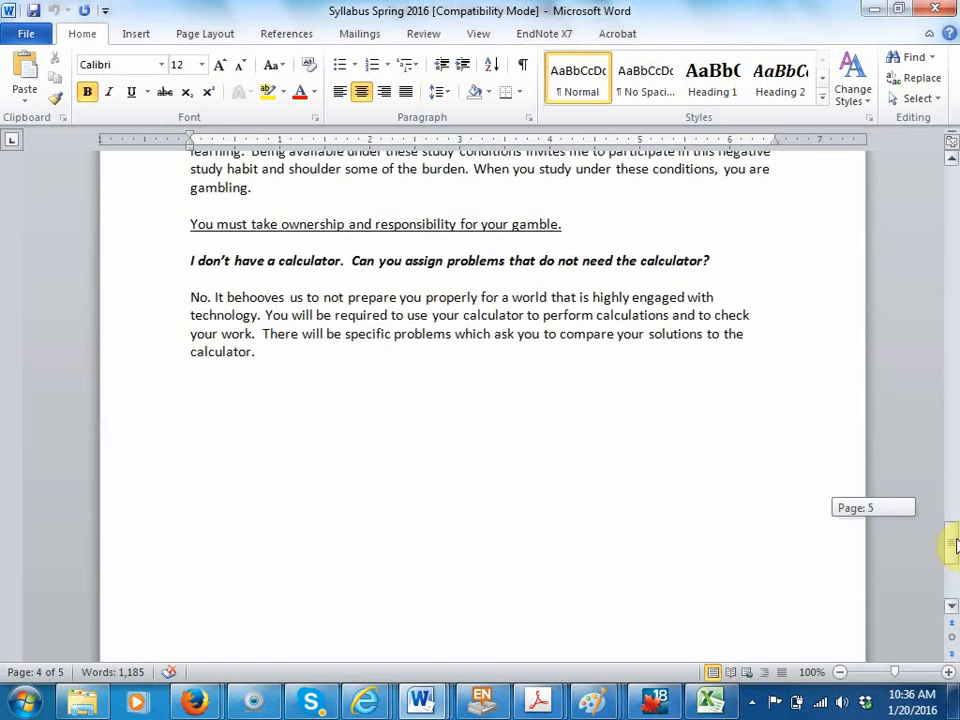
scroll(down, 3)
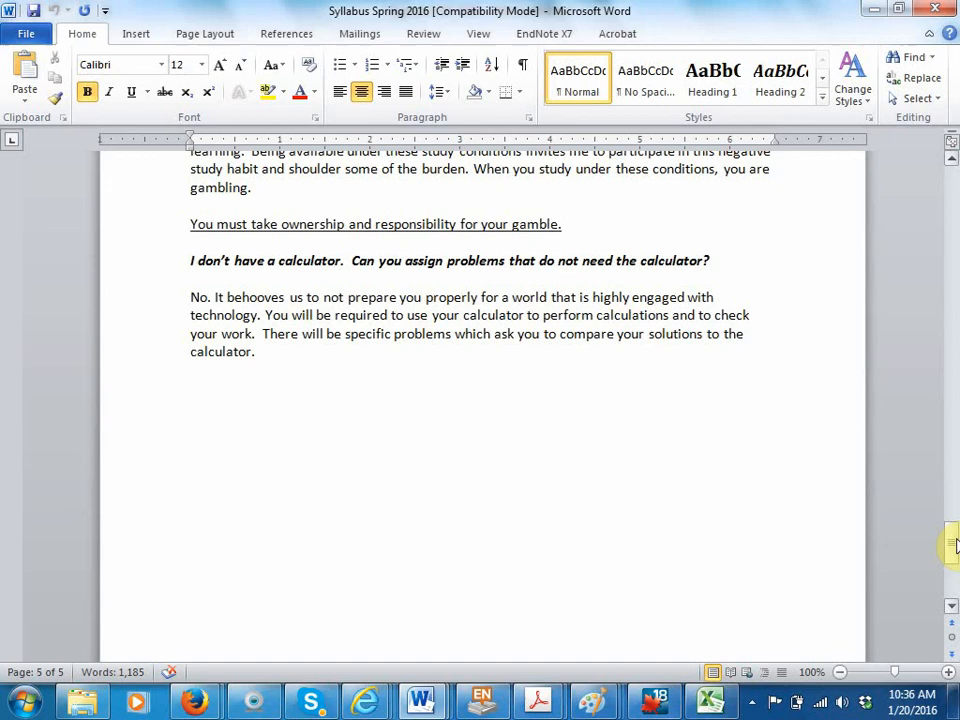